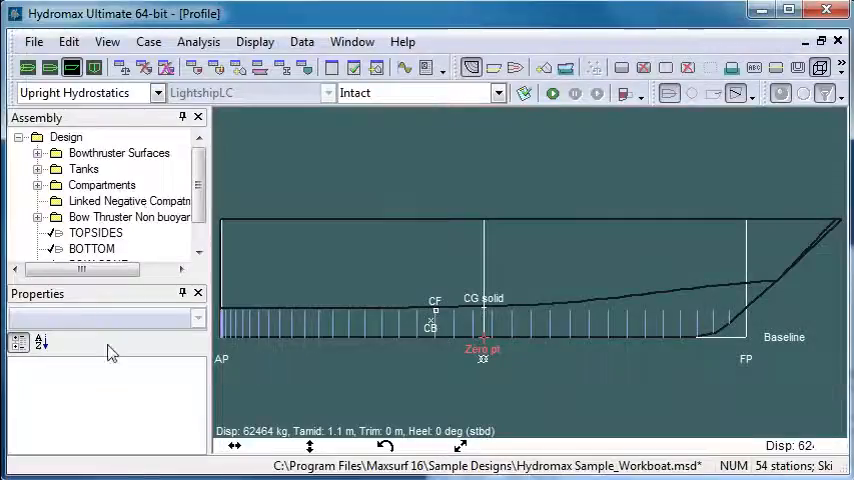
Step: Keep Upright Hydrostatics as the analysis mode and bring up the Analysis options
{"action": "left_click", "coordinate": [160, 92]}
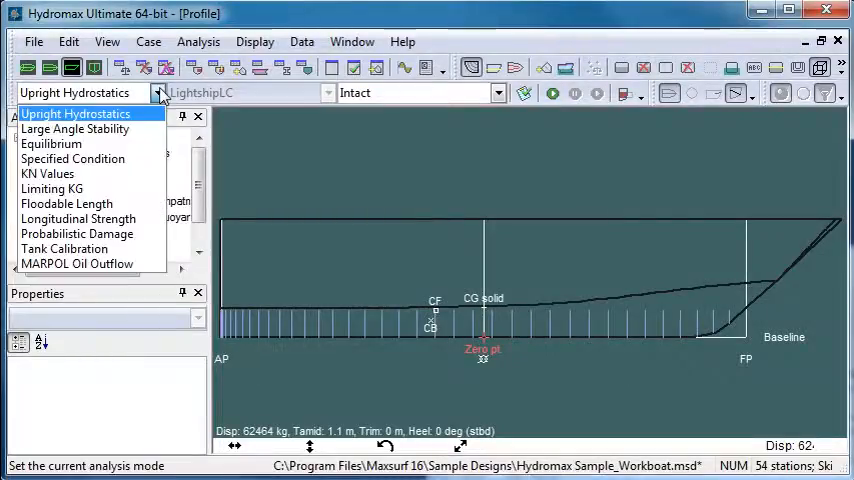
{"action": "left_click", "coordinate": [88, 112]}
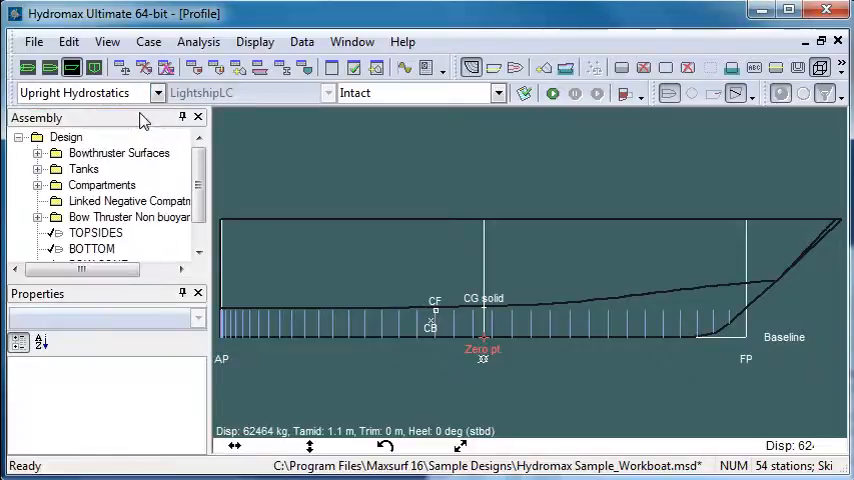
{"action": "mouse_move", "coordinate": [270, 128]}
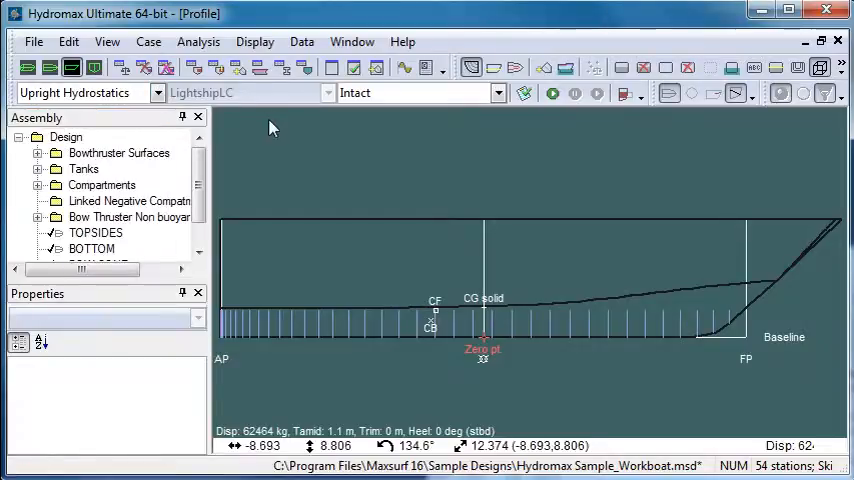
{"action": "left_click", "coordinate": [196, 42]}
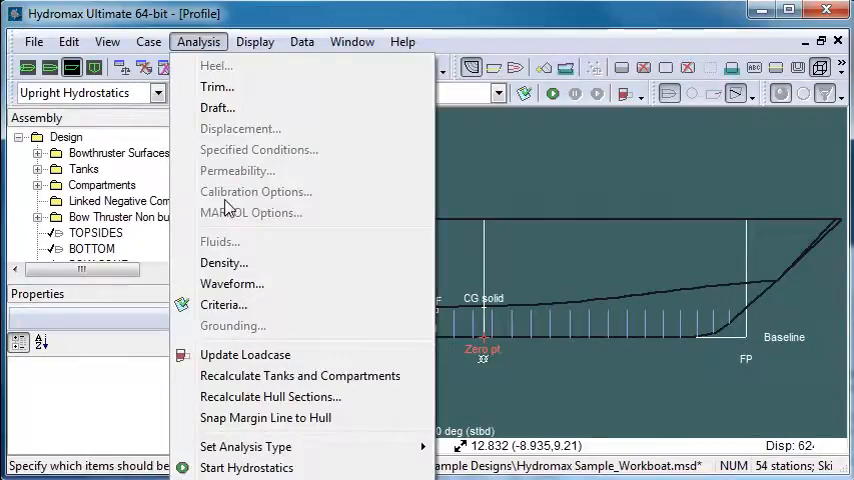
{"action": "mouse_move", "coordinate": [238, 148]}
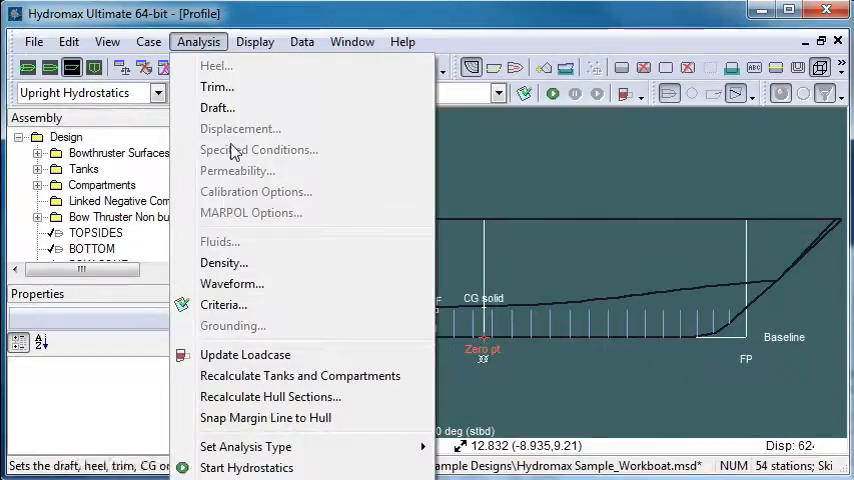
{"action": "mouse_move", "coordinate": [230, 108]}
{"action": "type", "text": "1"}
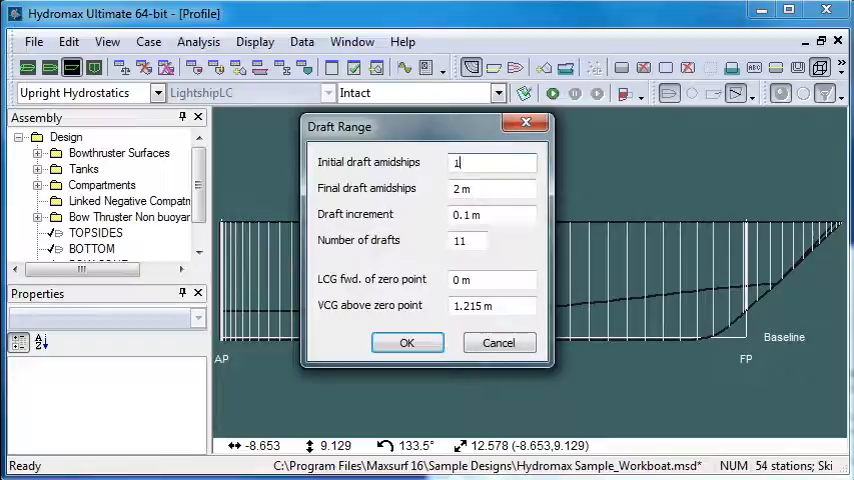
Step: Set the draft range from 1 m to 2 m in 0.1 m steps (11 drafts) and accept it
{"action": "left_click", "coordinate": [490, 188]}
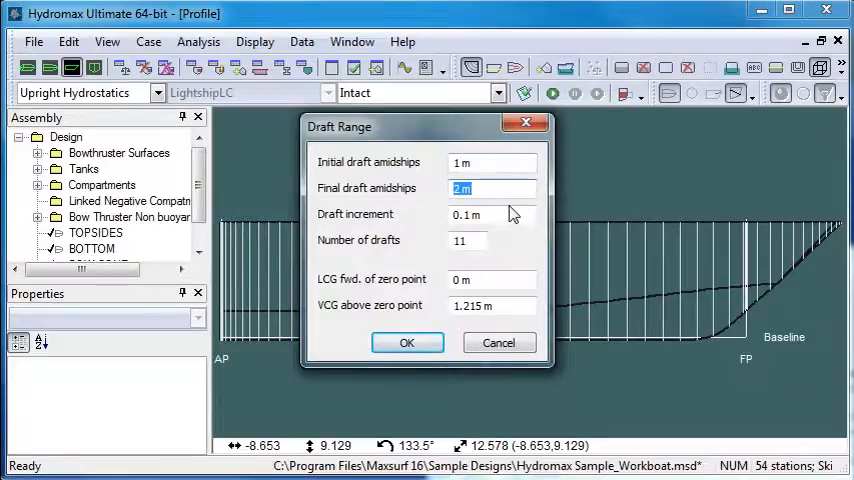
{"action": "left_click", "coordinate": [468, 240]}
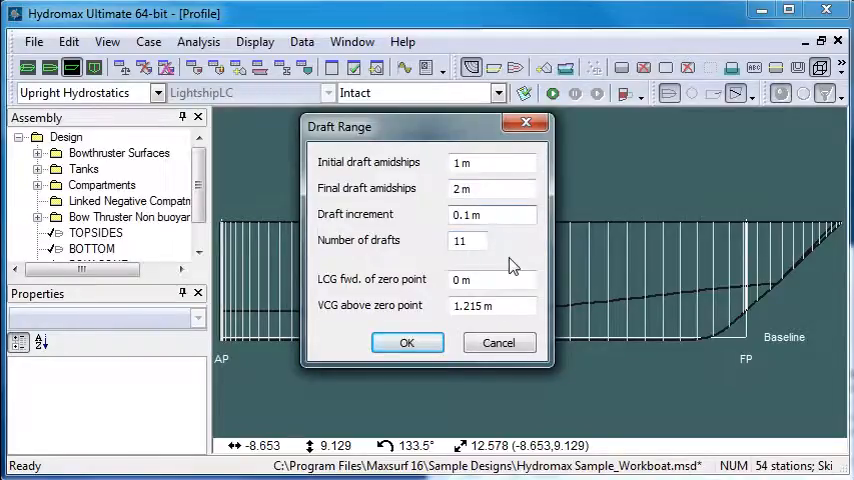
{"action": "left_click", "coordinate": [496, 280]}
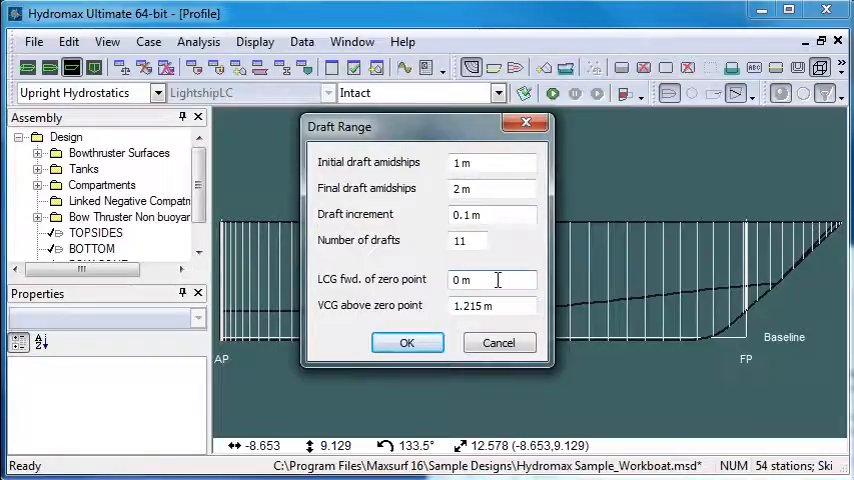
{"action": "left_click", "coordinate": [492, 304]}
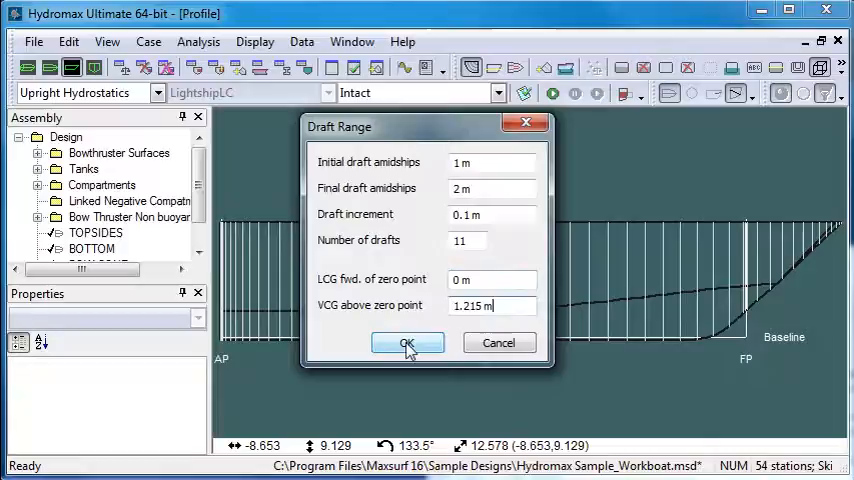
{"action": "left_click", "coordinate": [408, 344]}
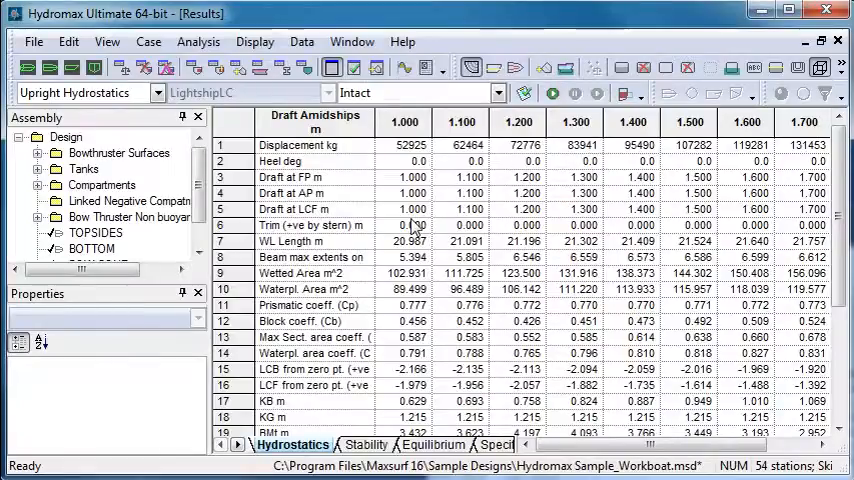
Step: Start the upright hydrostatics run and view the results for each draft
{"action": "left_click", "coordinate": [516, 120]}
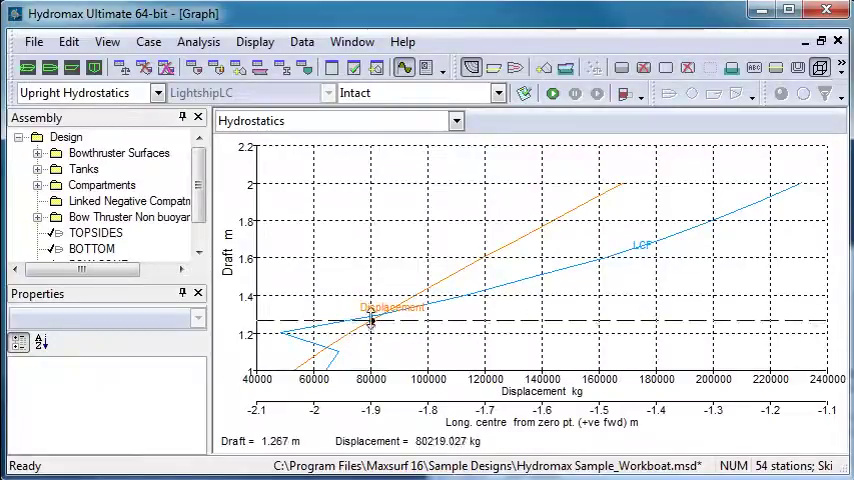
Step: Read curve values along the graph, e.g. LCF about -2.01 m near 1.16 m draft
{"action": "left_click_drag", "start_coordinate": [370, 320], "coordinate": [388, 250]}
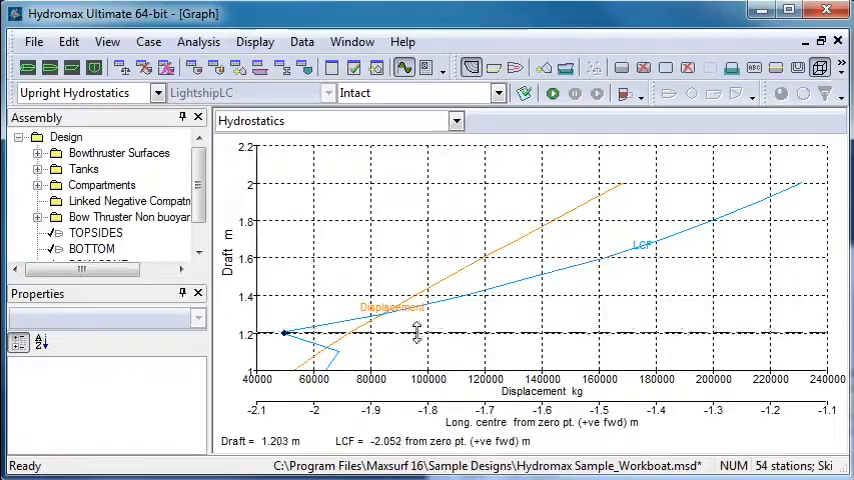
{"action": "left_click_drag", "start_coordinate": [418, 332], "coordinate": [432, 344]}
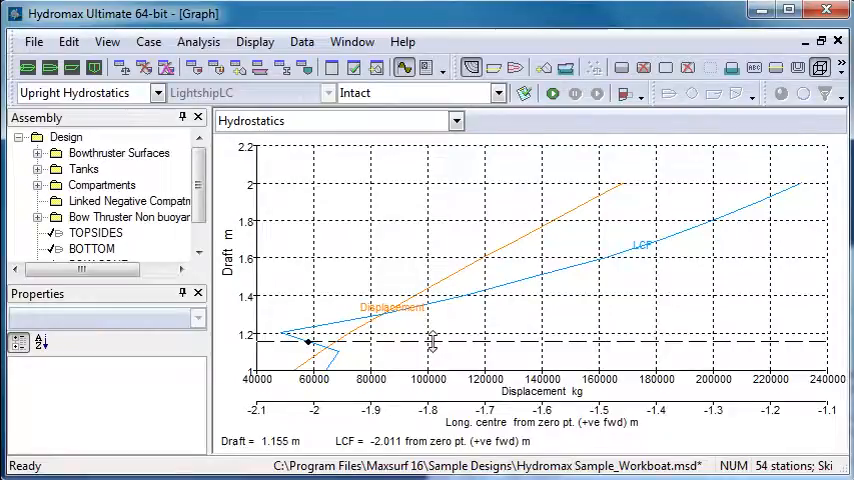
{"action": "mouse_move", "coordinate": [488, 280]}
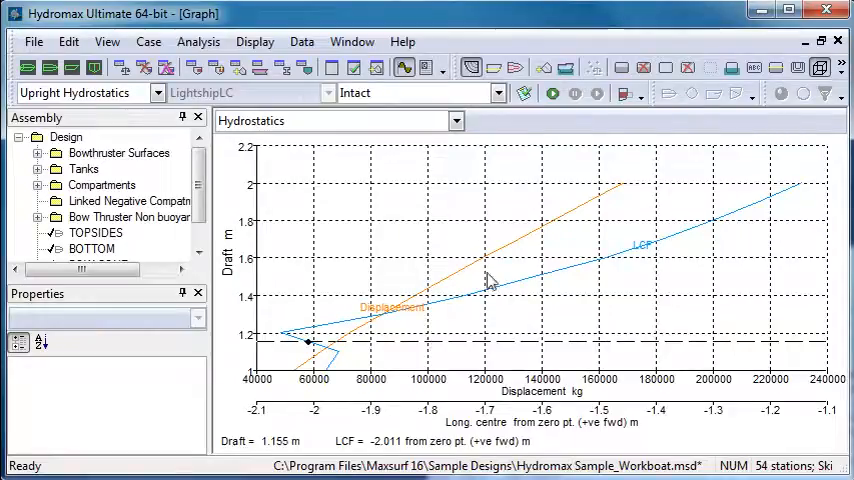
{"action": "mouse_move", "coordinate": [332, 68]}
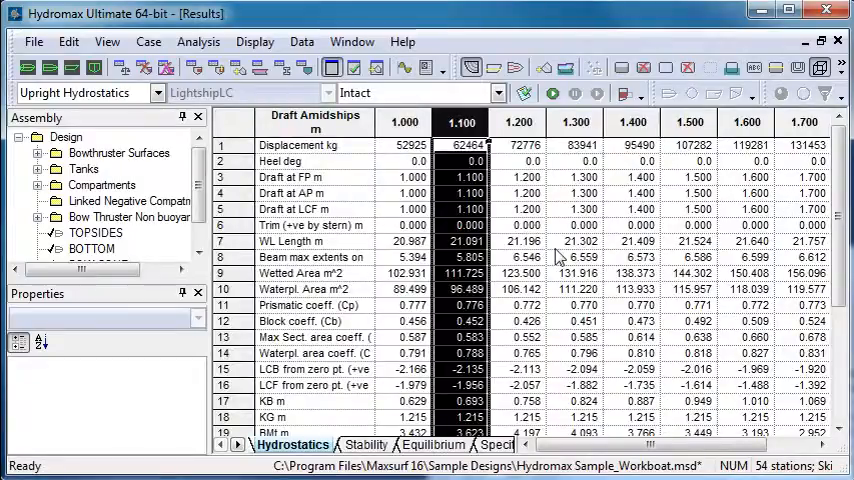
Step: Switch between the Profile and Graph windows, then bring up Display > Data Format for the graph
{"action": "left_click", "coordinate": [256, 40]}
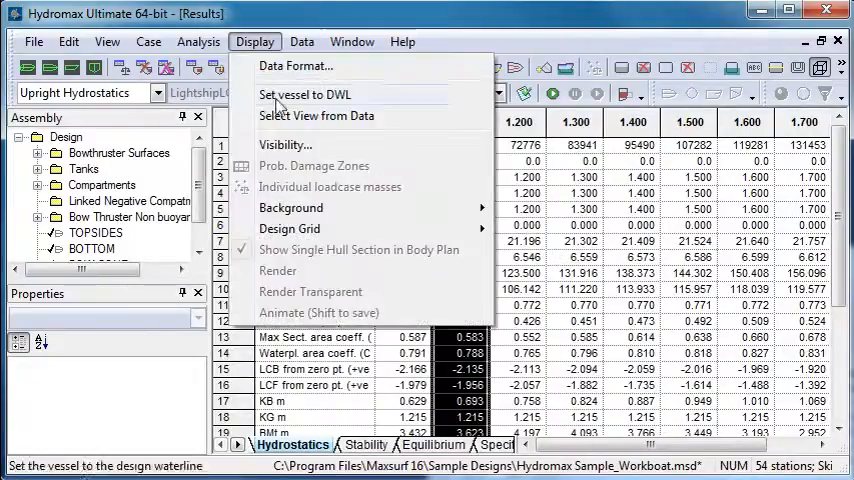
{"action": "mouse_move", "coordinate": [316, 116]}
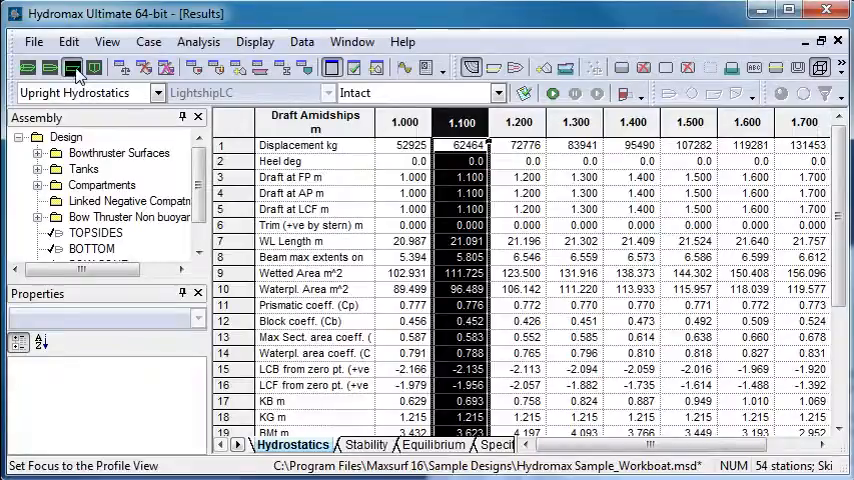
{"action": "left_click", "coordinate": [74, 72]}
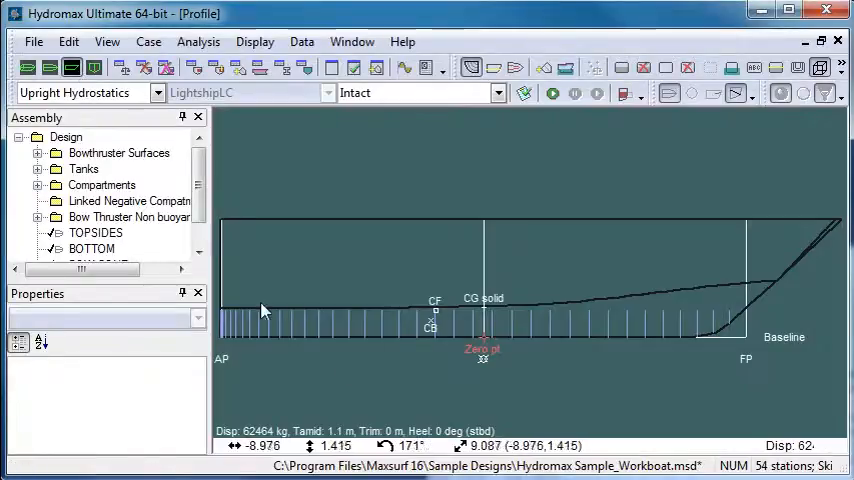
{"action": "mouse_move", "coordinate": [342, 322]}
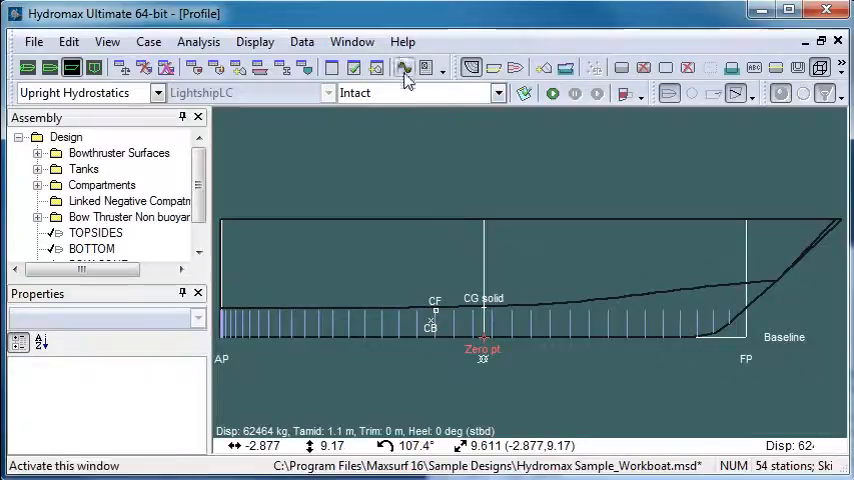
{"action": "left_click", "coordinate": [402, 68]}
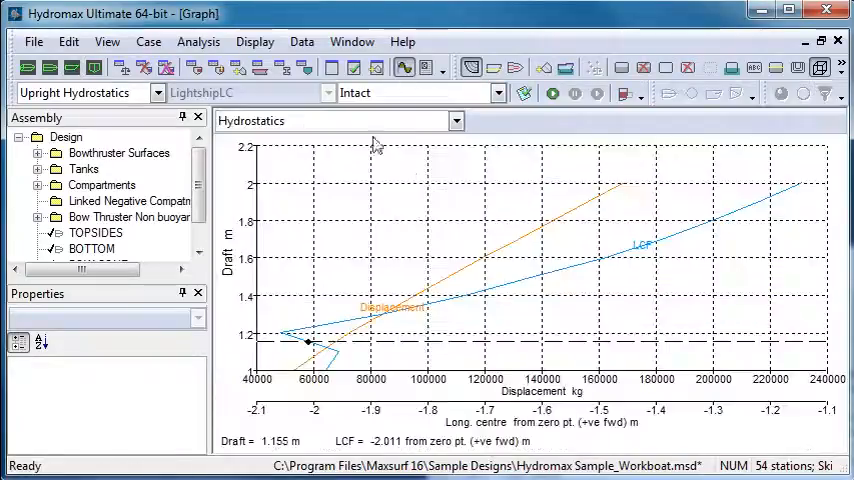
{"action": "left_click", "coordinate": [254, 40]}
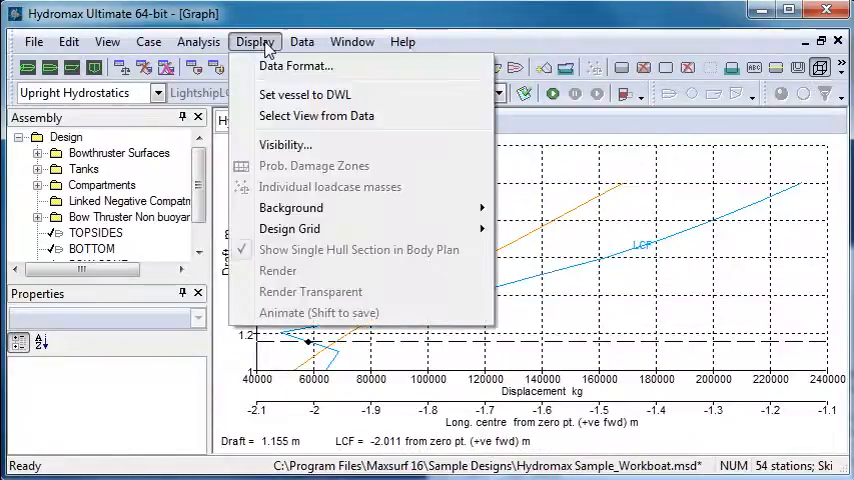
{"action": "left_click", "coordinate": [294, 66]}
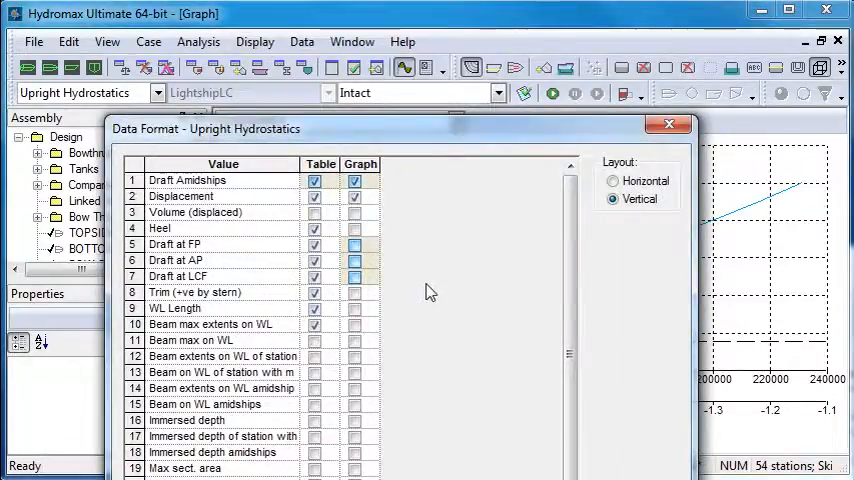
{"action": "mouse_move", "coordinate": [392, 320]}
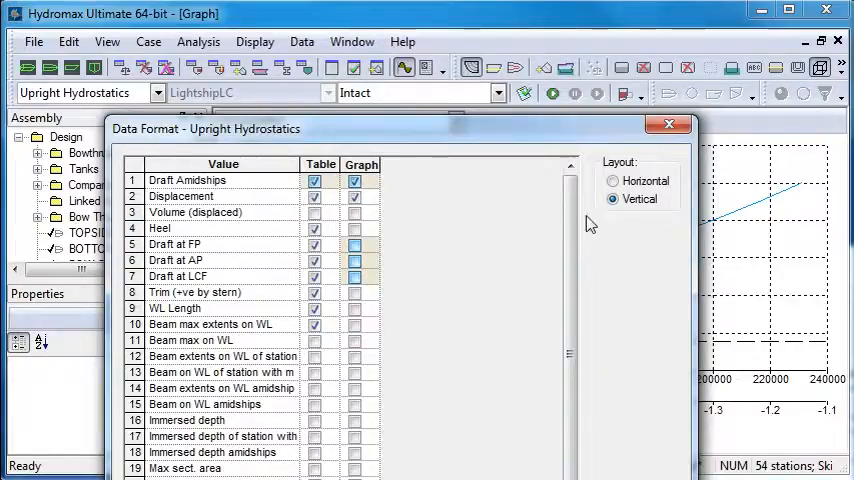
Step: Add Wetted Area to the graph's plotted quantities and apply the selection
{"action": "left_click", "coordinate": [668, 124]}
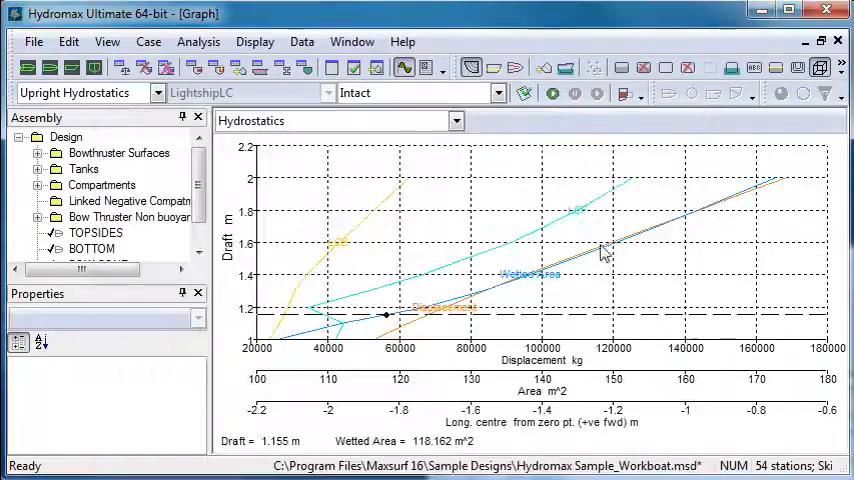